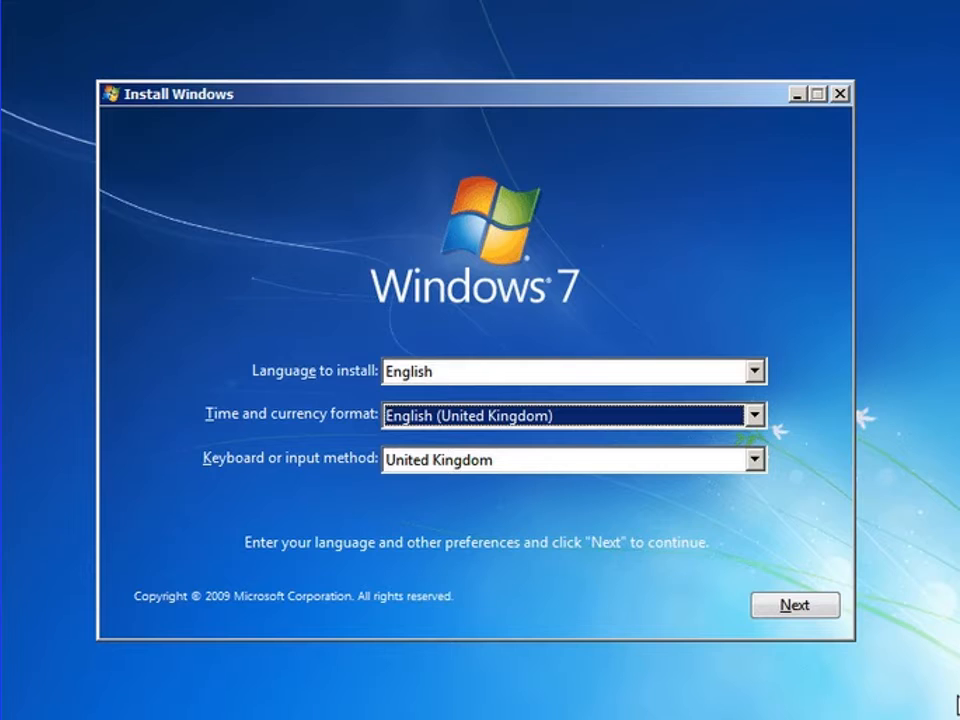
# Accept English with United Kingdom formats and keyboard, and continue.
pyautogui.click(797, 604)
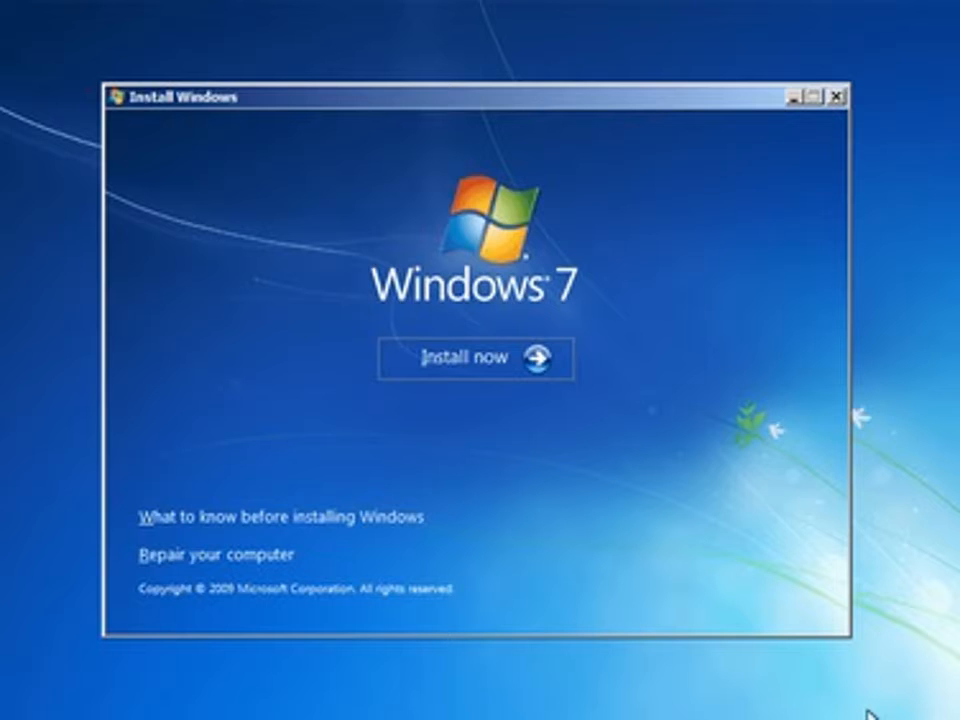
# Start the installation and accept the Home Premium SP1 license terms.
pyautogui.click(467, 358)
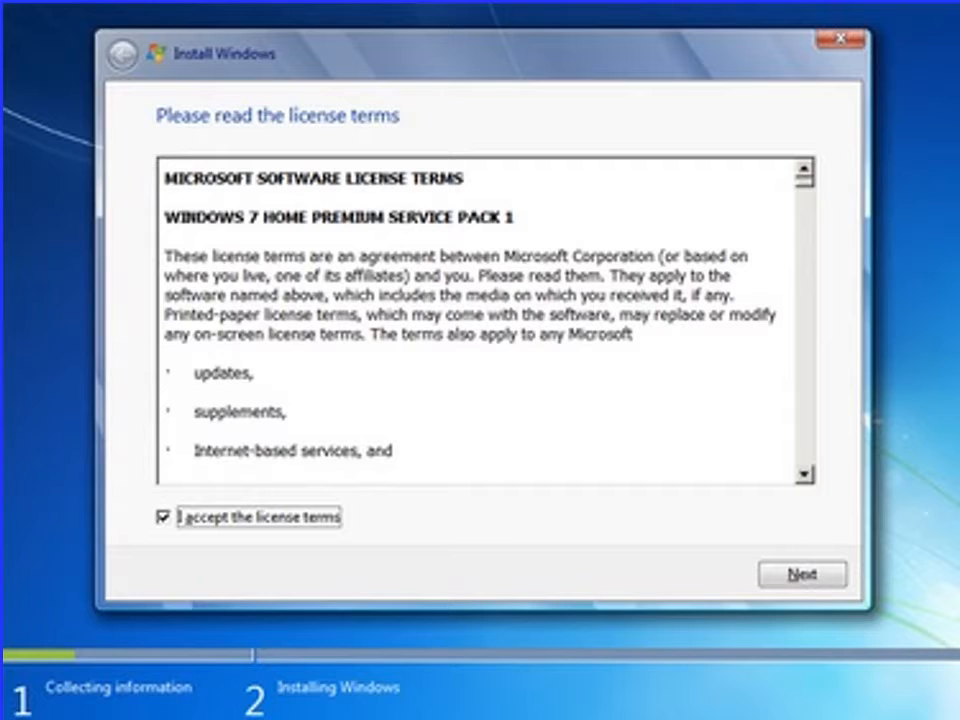
# Continue past the accepted license terms to the install-location screen.
pyautogui.click(802, 574)
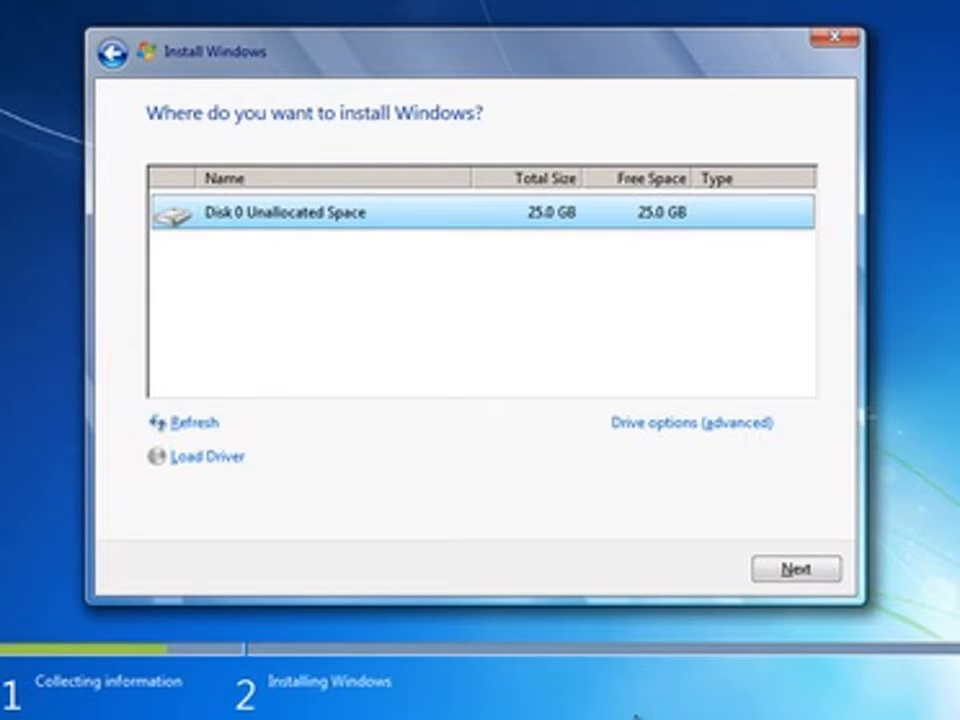
# Reveal the advanced drive options for the 25.0 GB unallocated disk.
pyautogui.click(695, 424)
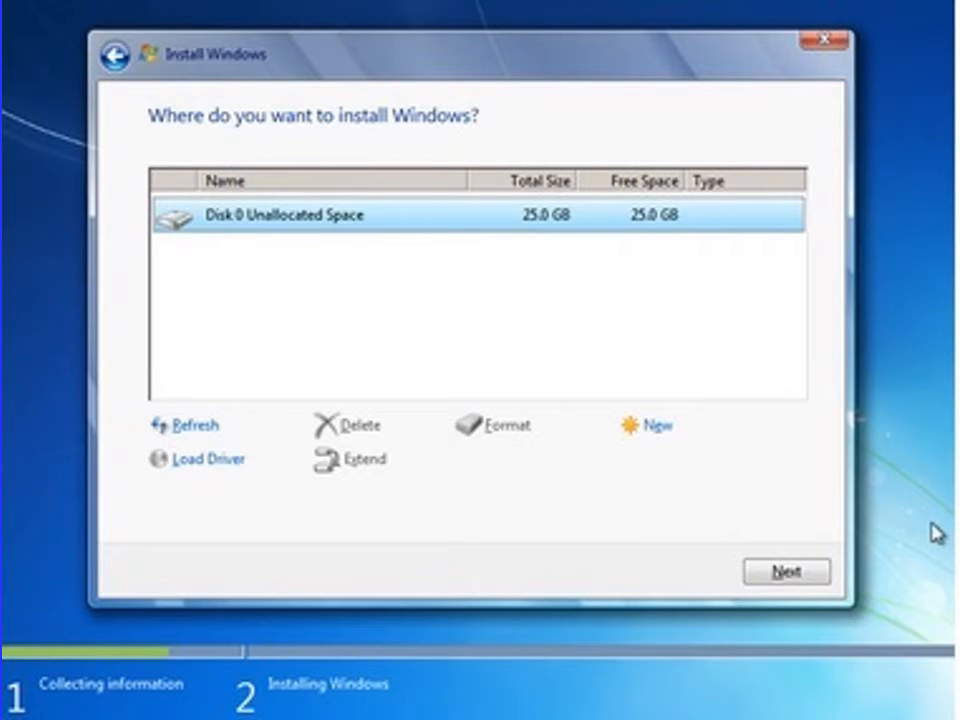
# Install Windows onto Disk 0's 25 GB unallocated space and enter user and computer names.
pyautogui.click(787, 571)
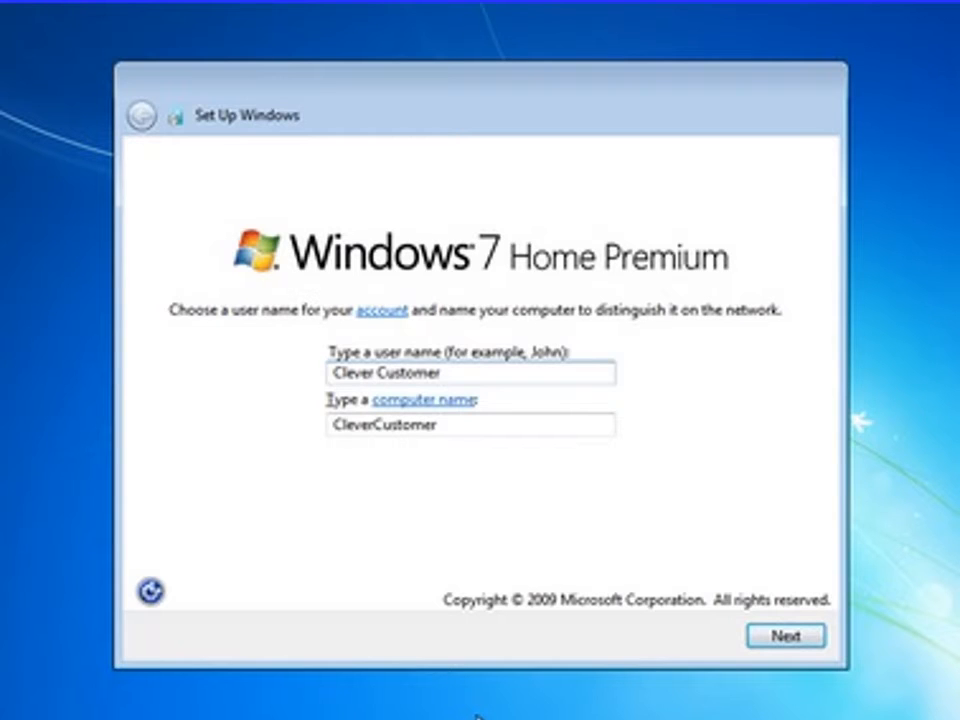
# Confirm the entered user name and computer name.
pyautogui.click(792, 635)
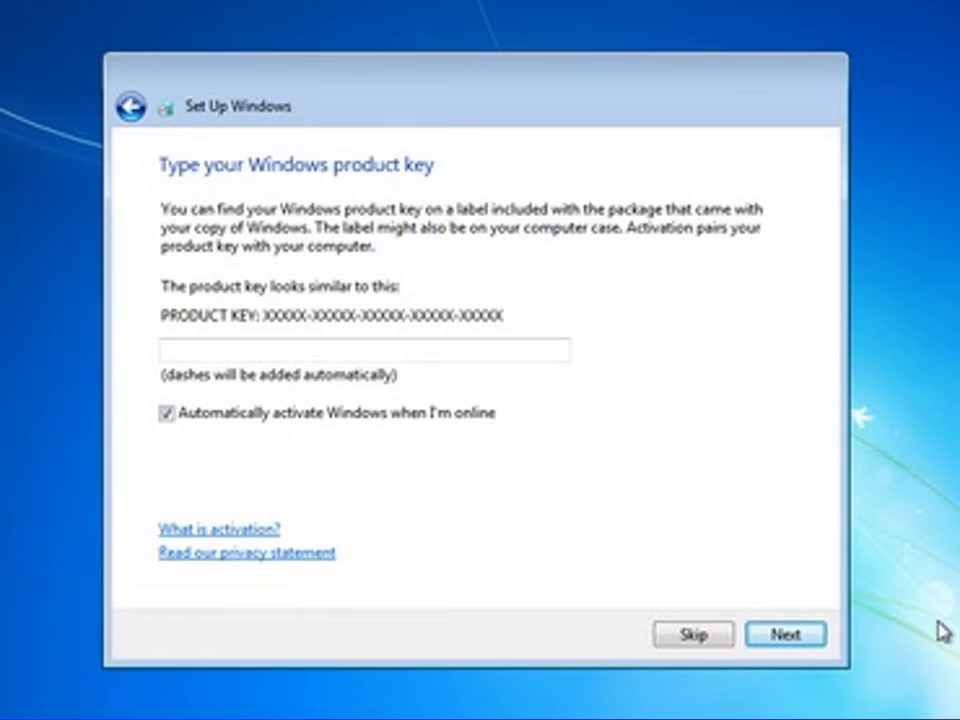
# Skip the product key and accept the London time zone and date.
pyautogui.click(793, 634)
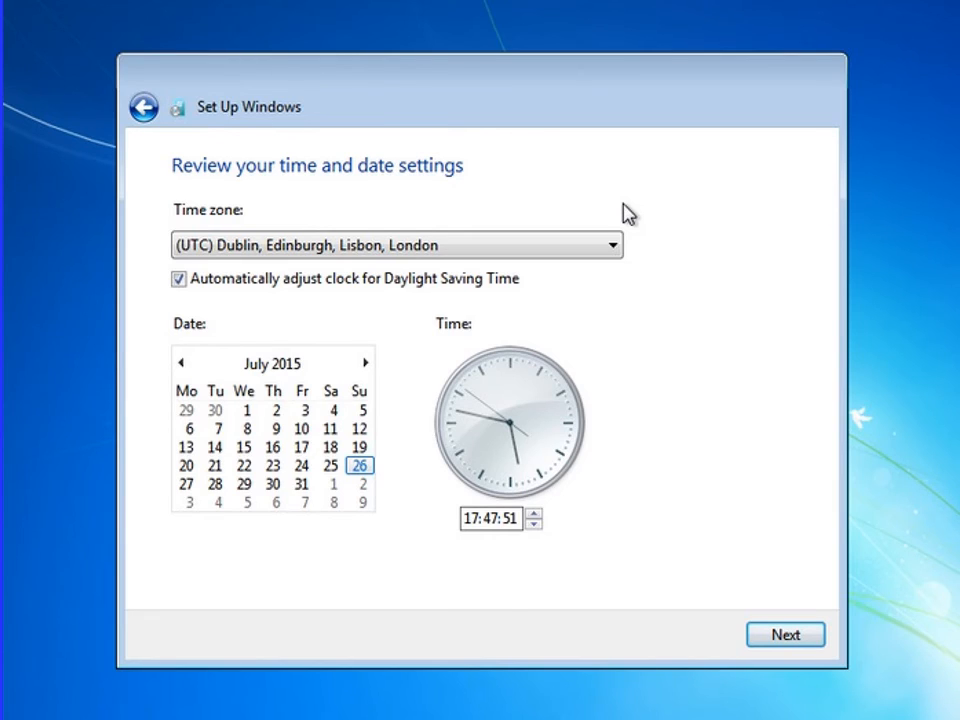
pyautogui.click(785, 633)
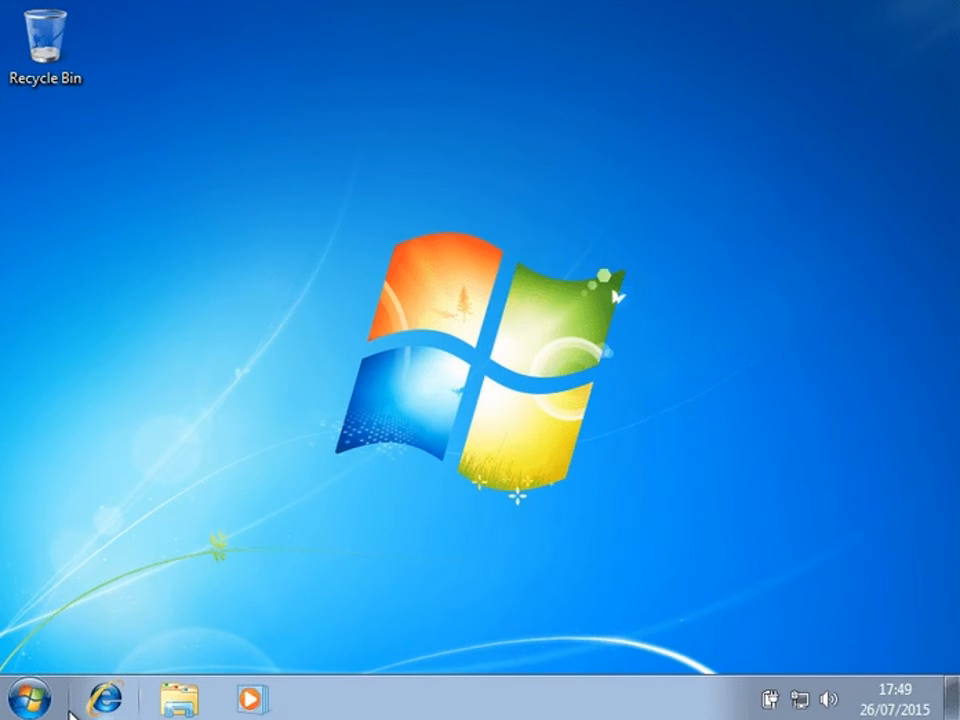